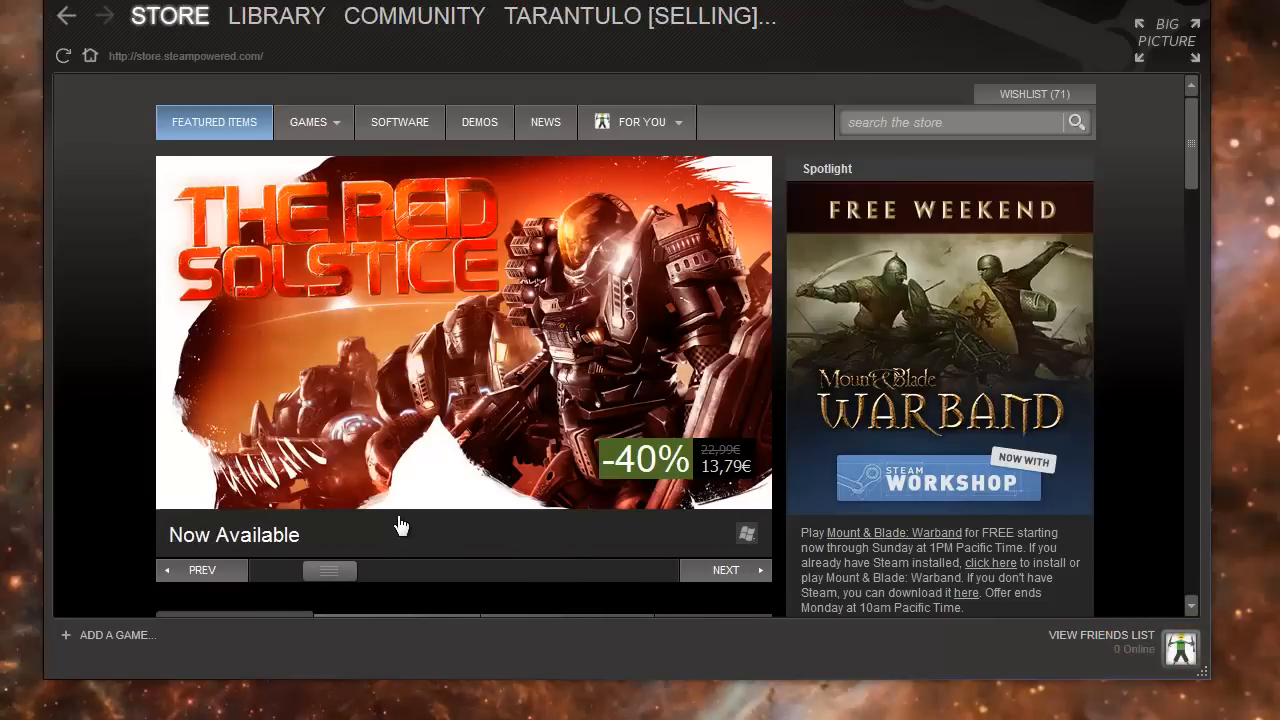
mouse_move(268, 658)
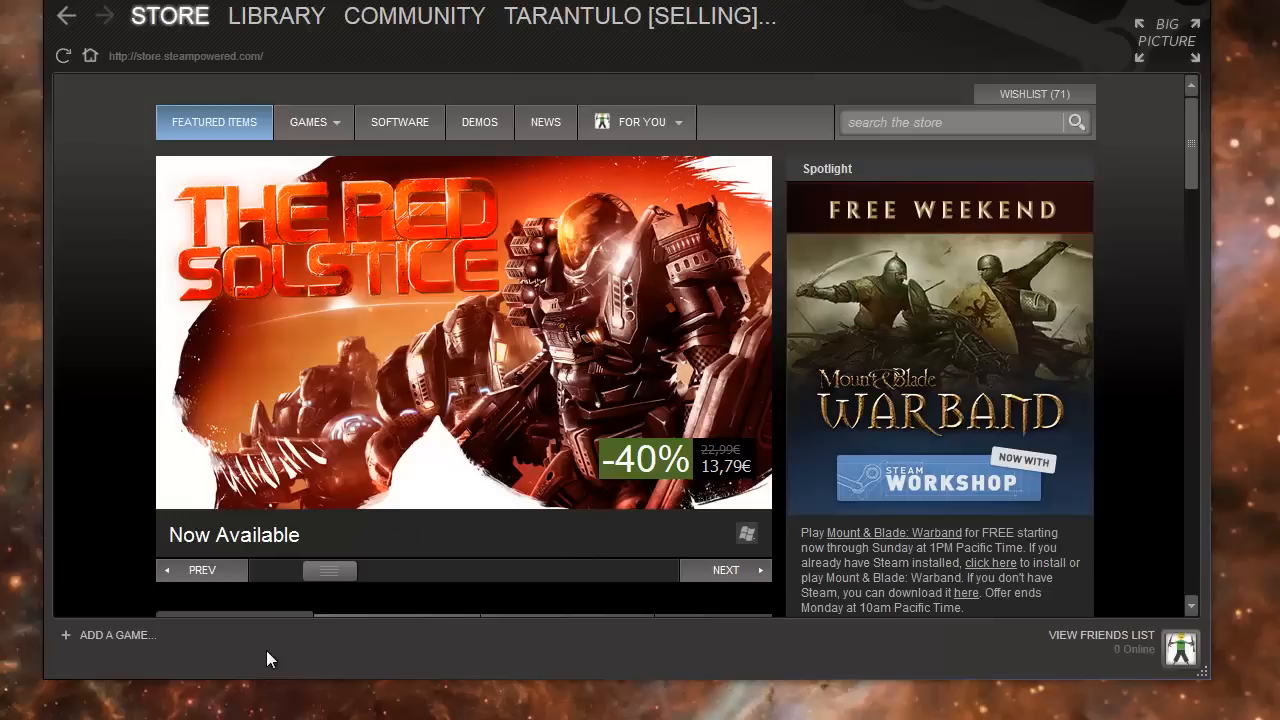
mouse_move(338, 662)
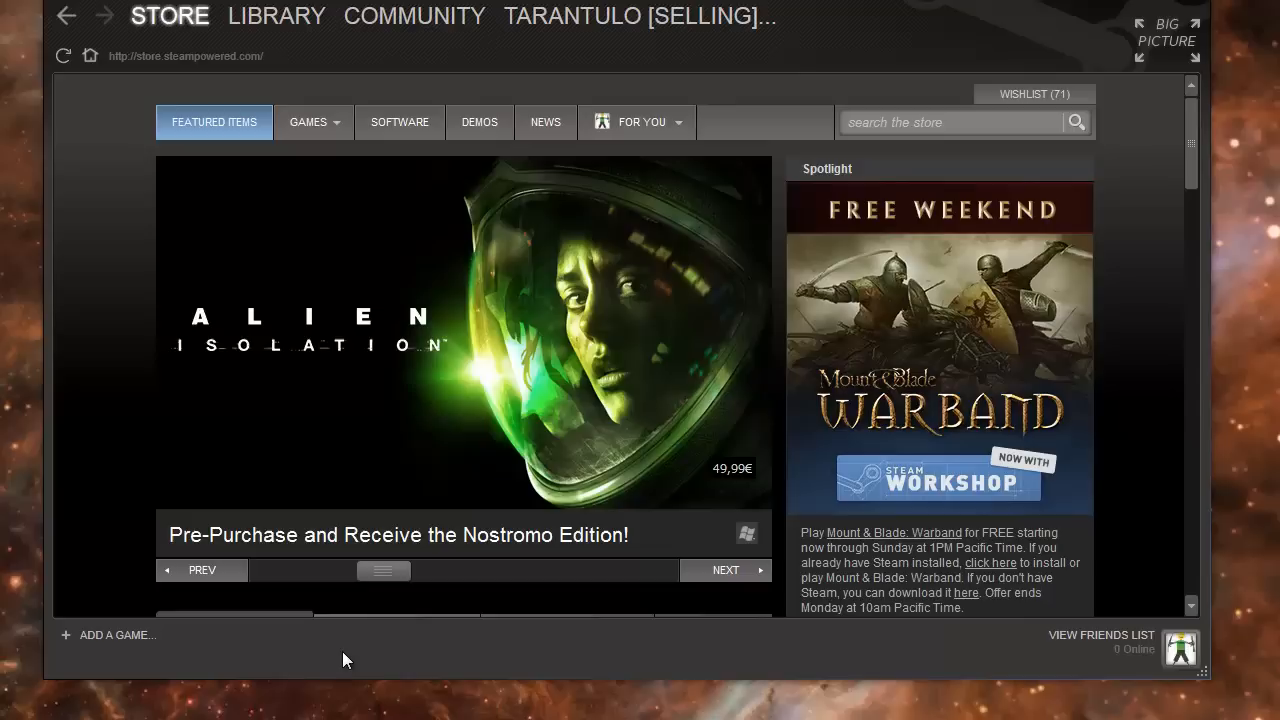
mouse_move(288, 653)
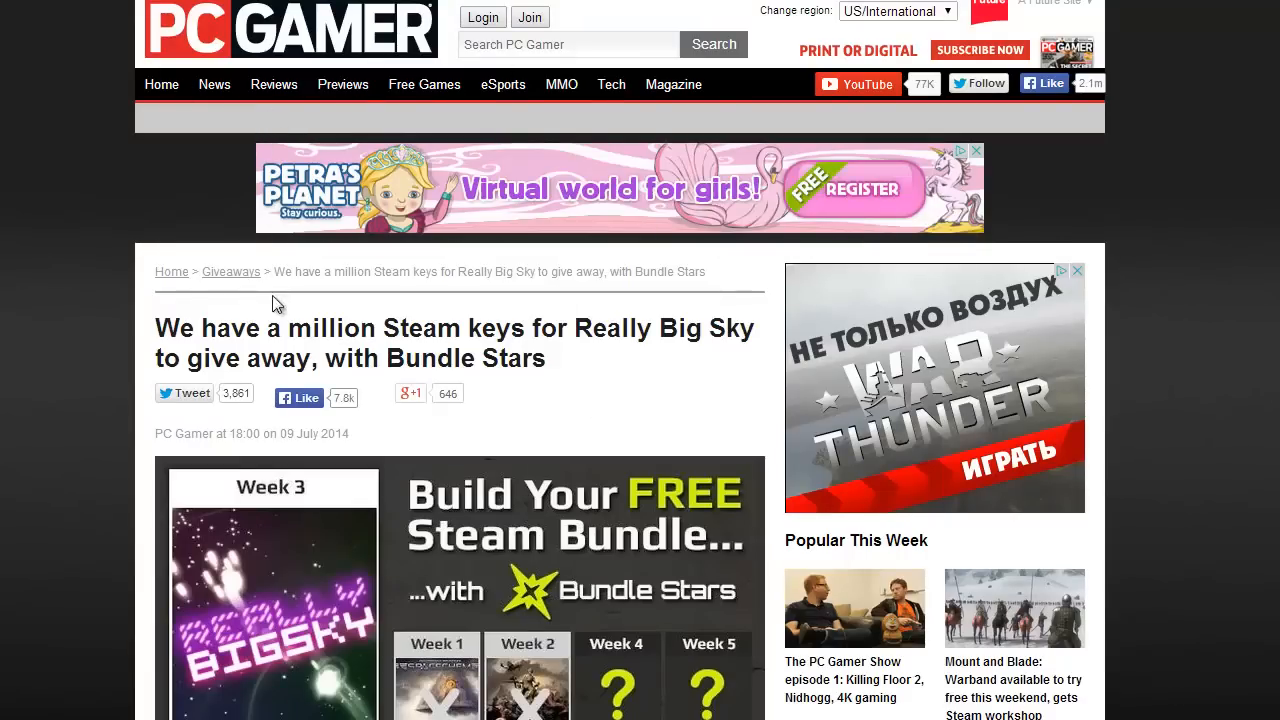
mouse_move(480, 402)
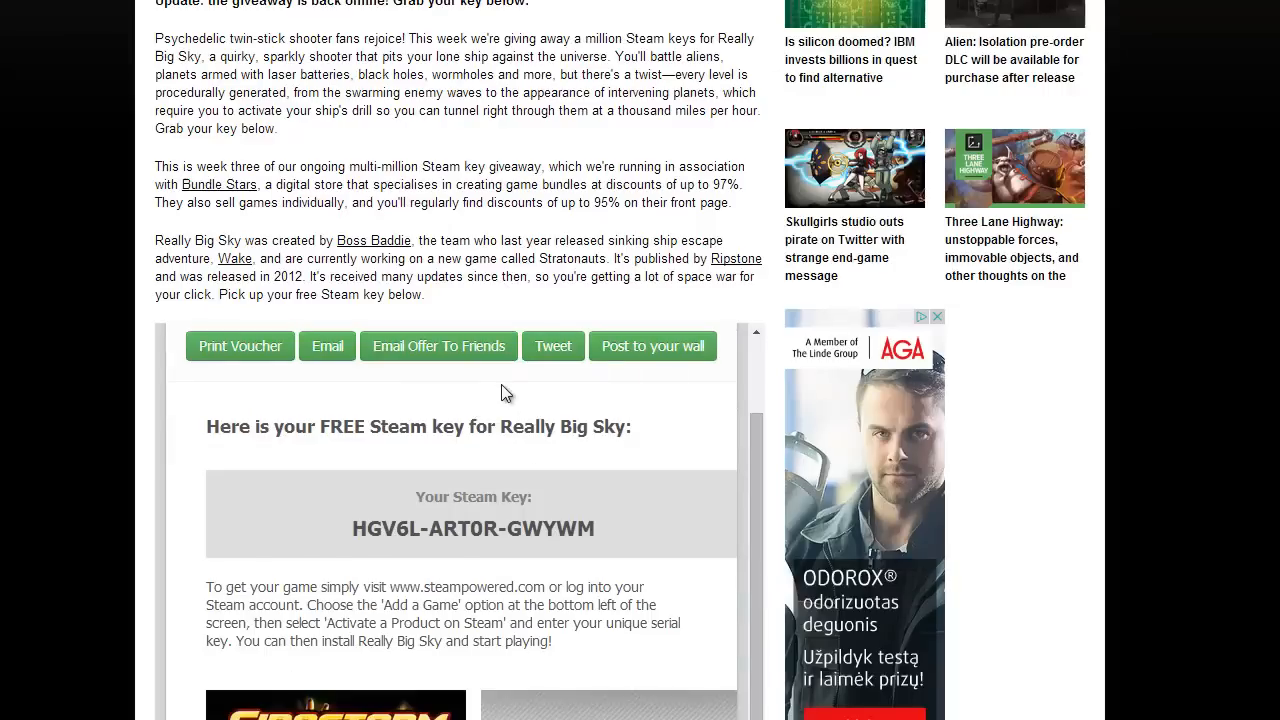
- Select and copy the Really Big Sky Steam key from the PC Gamer giveaway article
triple_click(472, 528)
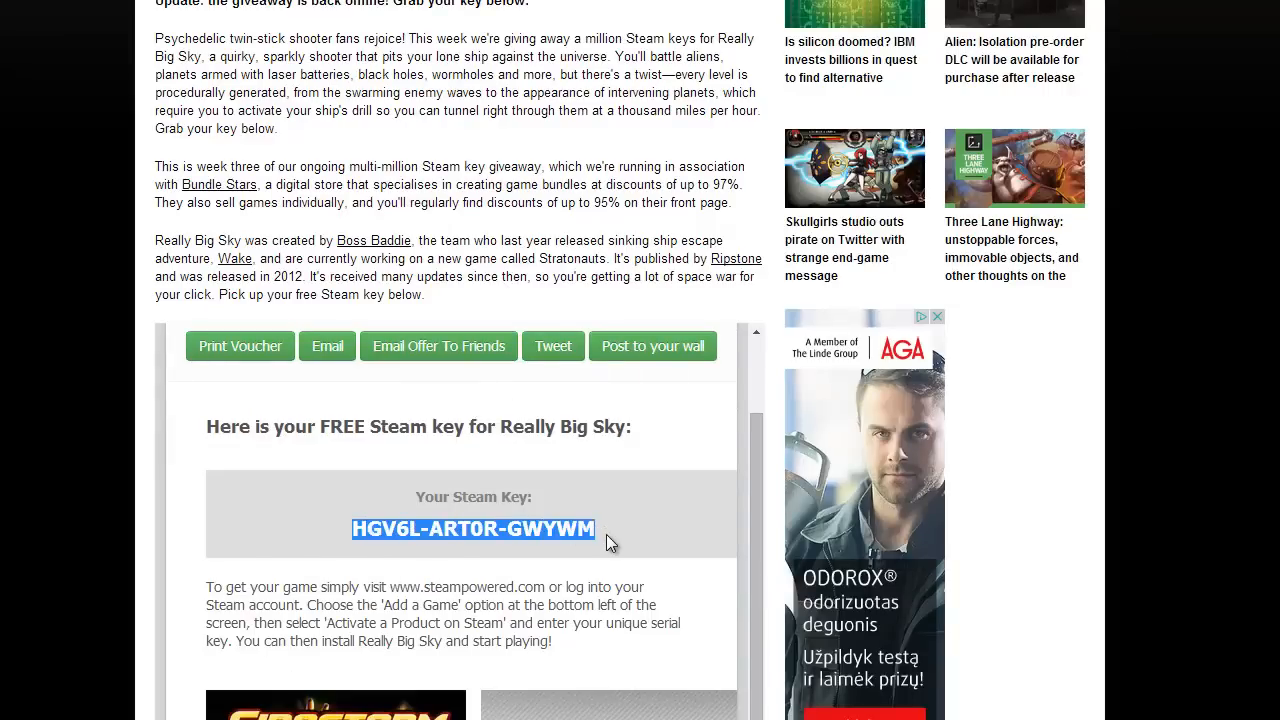
mouse_move(407, 541)
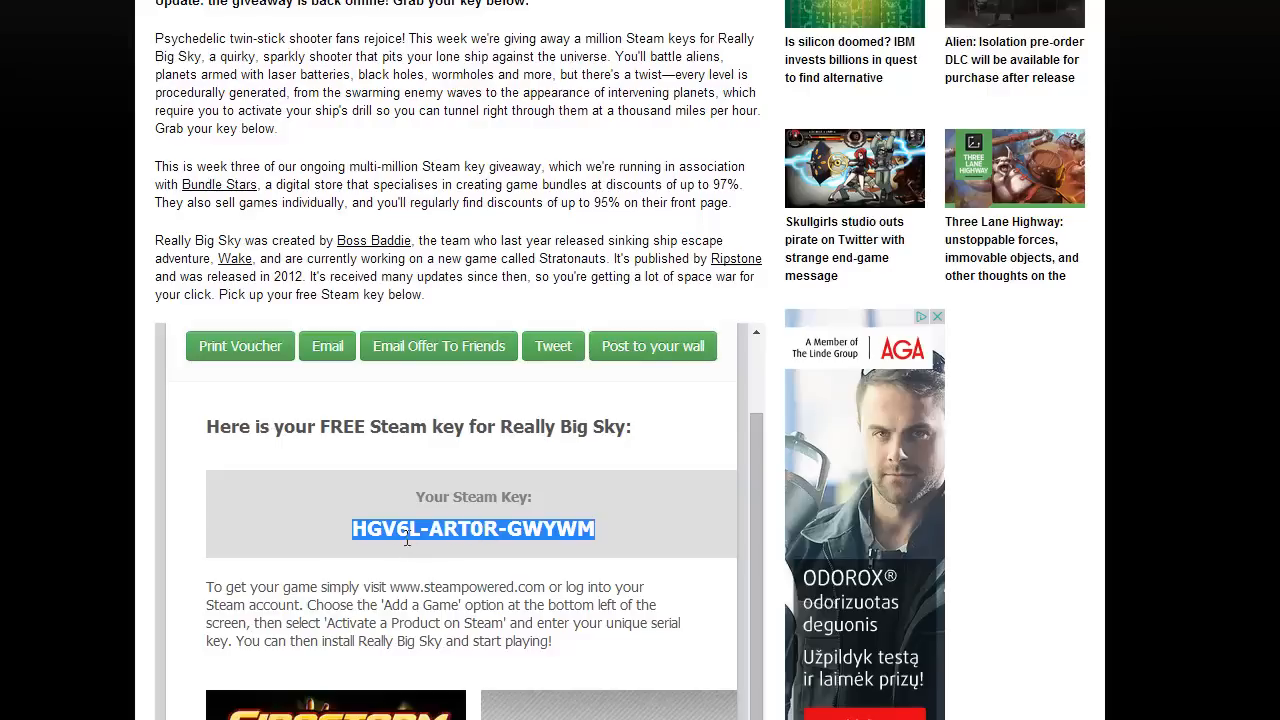
right_click(472, 529)
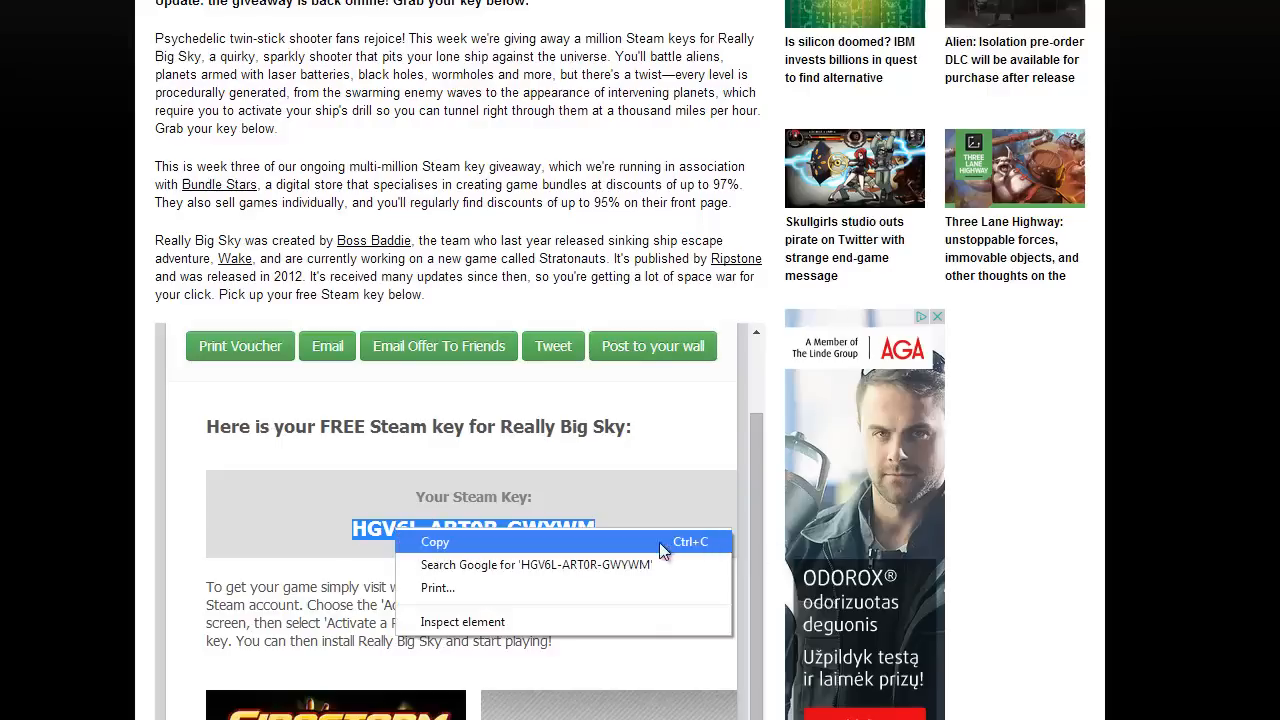
left_click(434, 541)
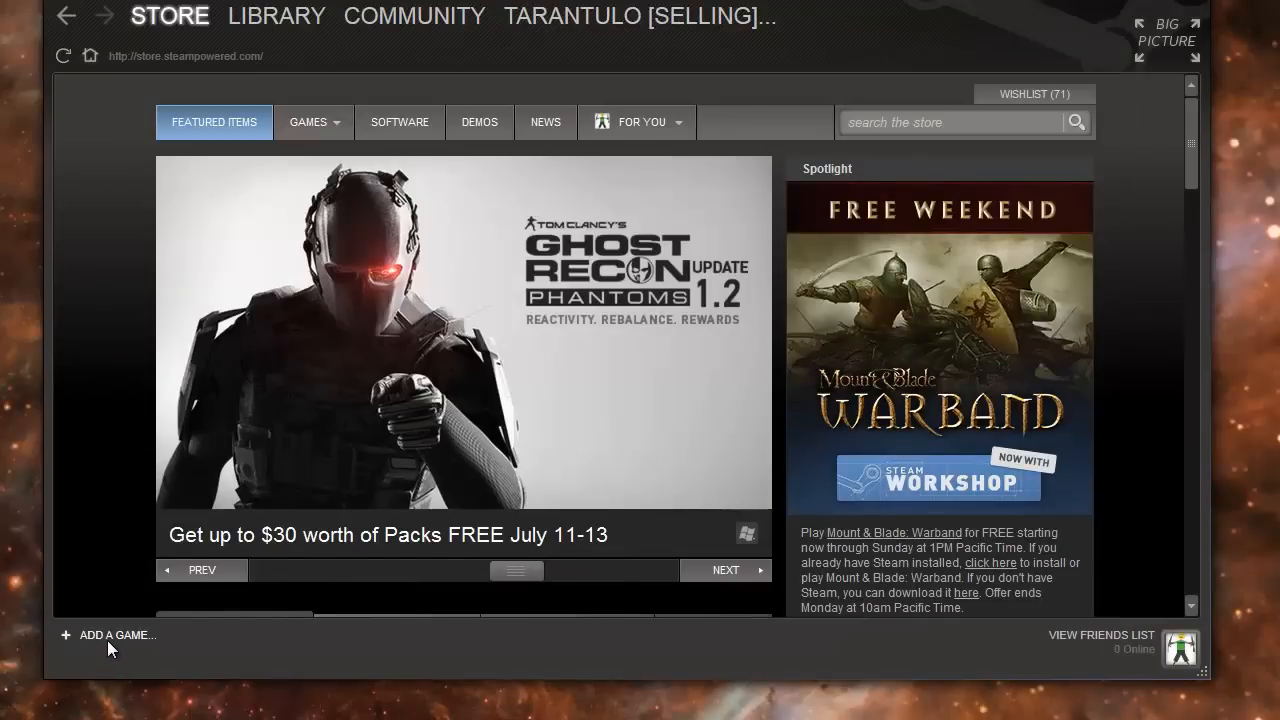
- Start Activate a Product from Add a Game and accept the Steam Subscriber Agreement
left_click(110, 635)
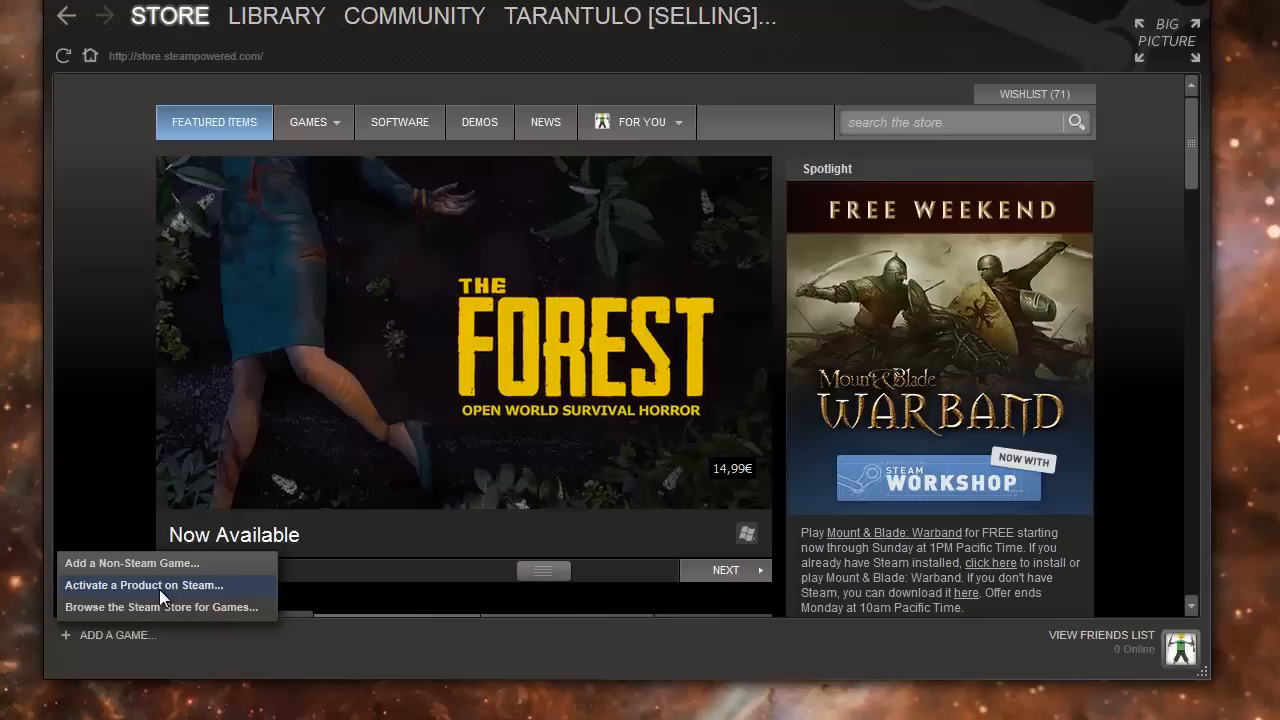
left_click(143, 585)
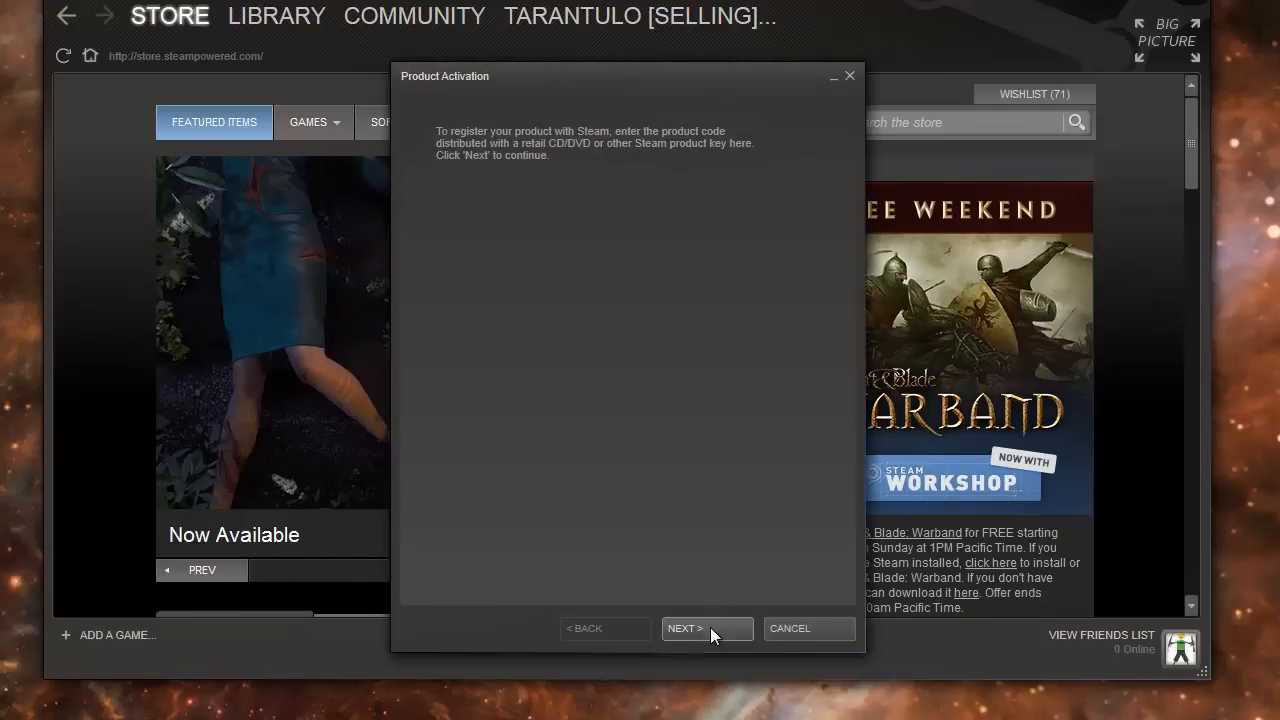
left_click(685, 628)
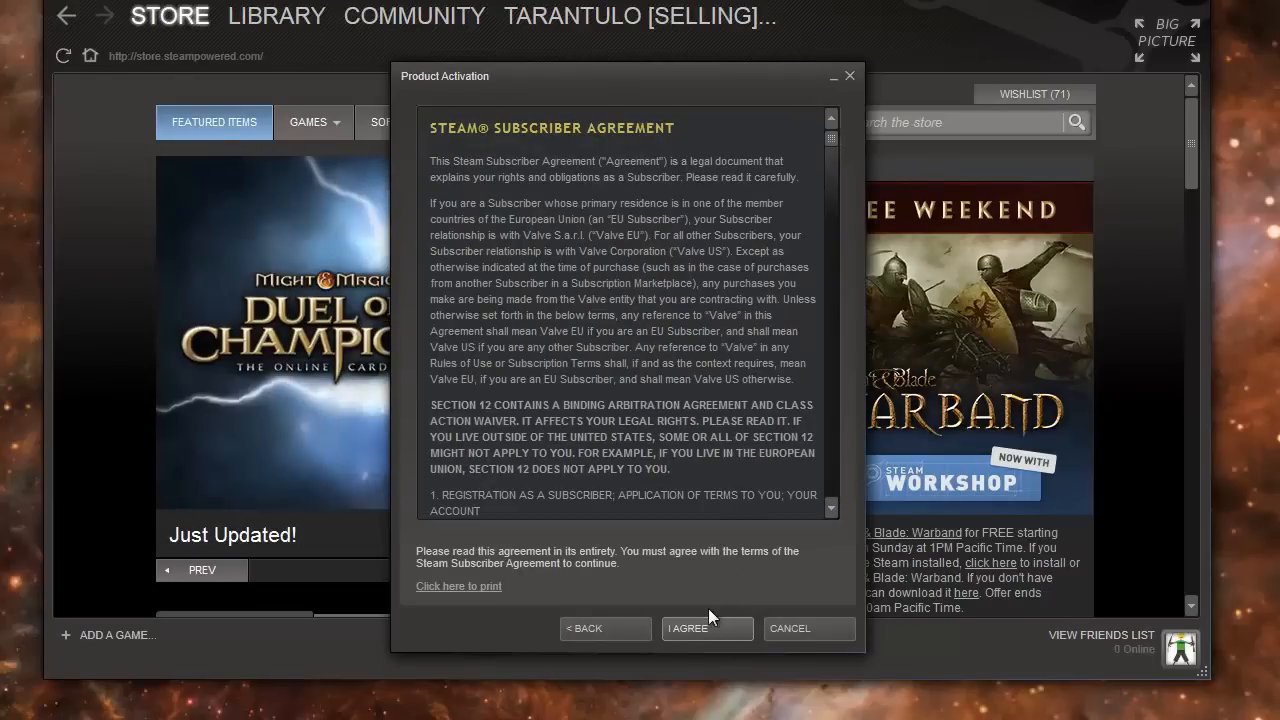
left_click(706, 628)
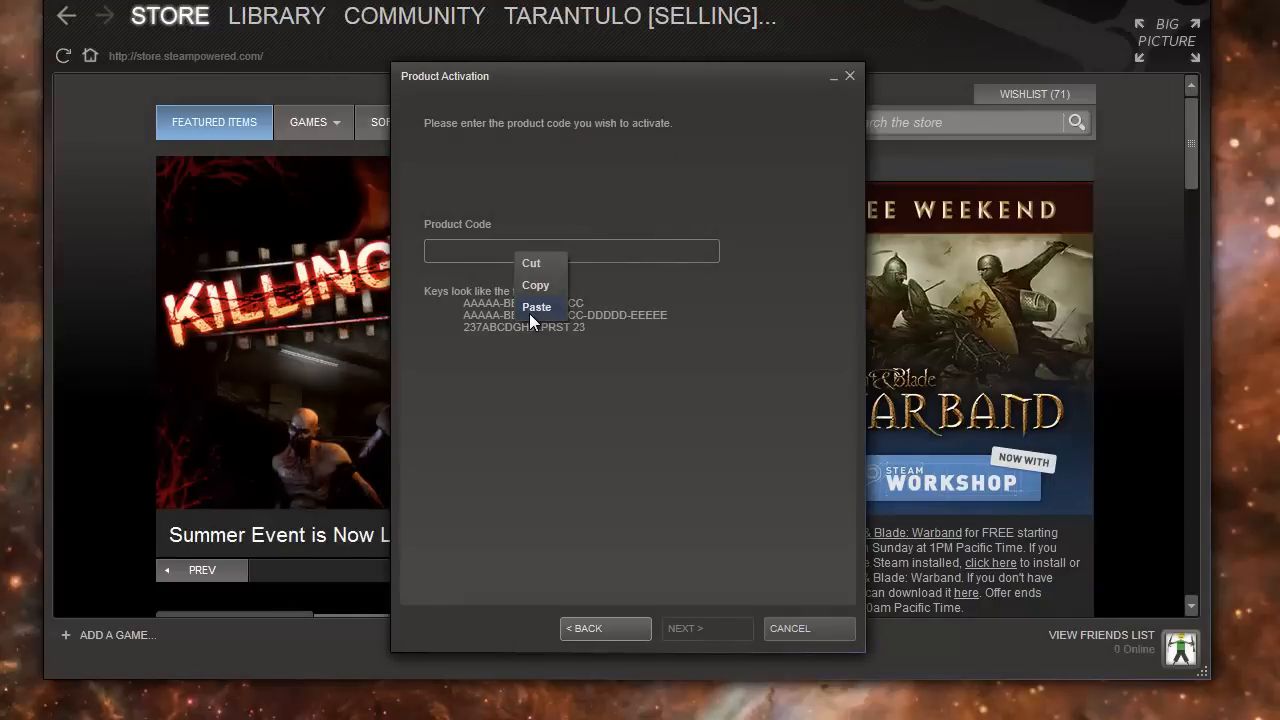
- Paste the Really Big Sky key into Product Code and submit it
left_click(537, 307)
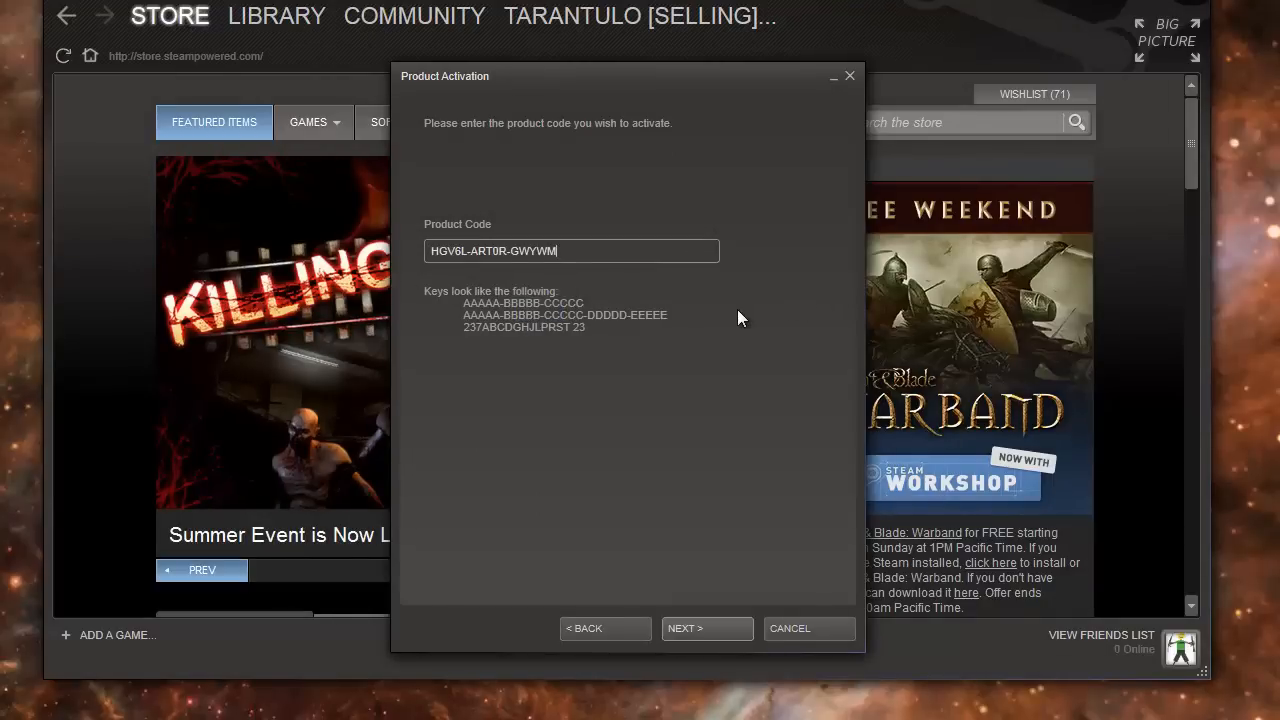
mouse_move(738, 348)
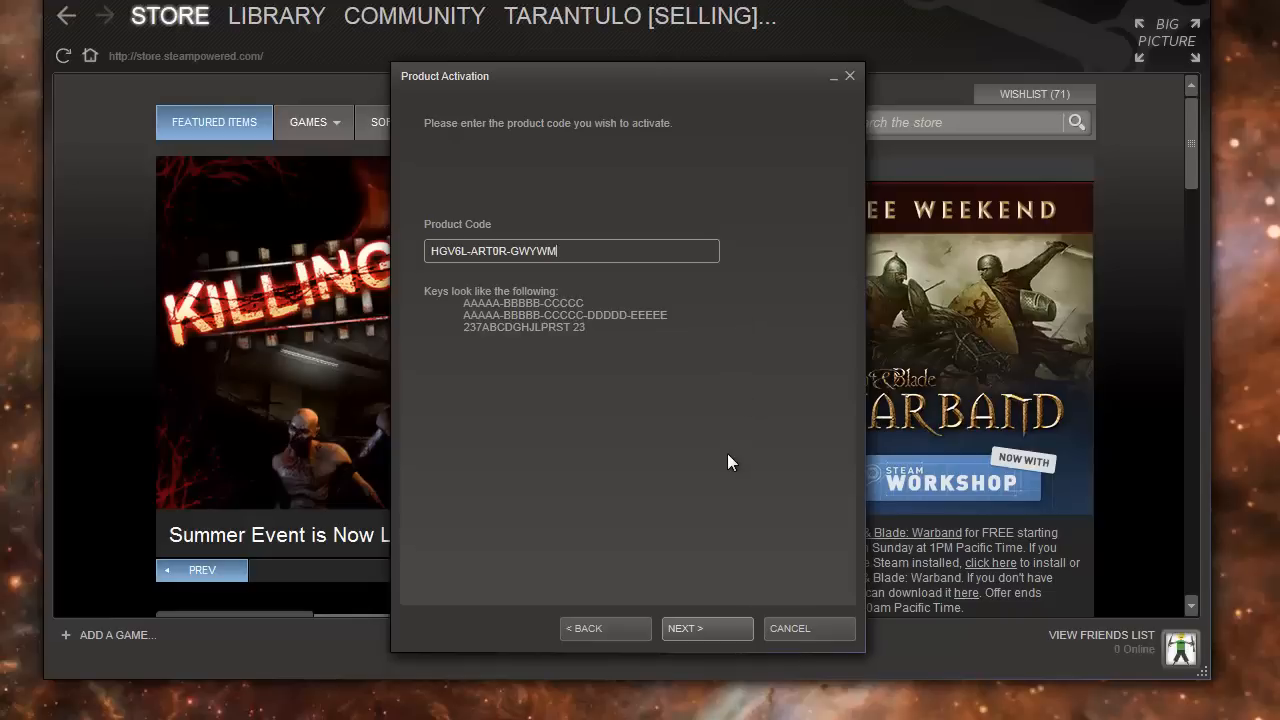
mouse_move(737, 598)
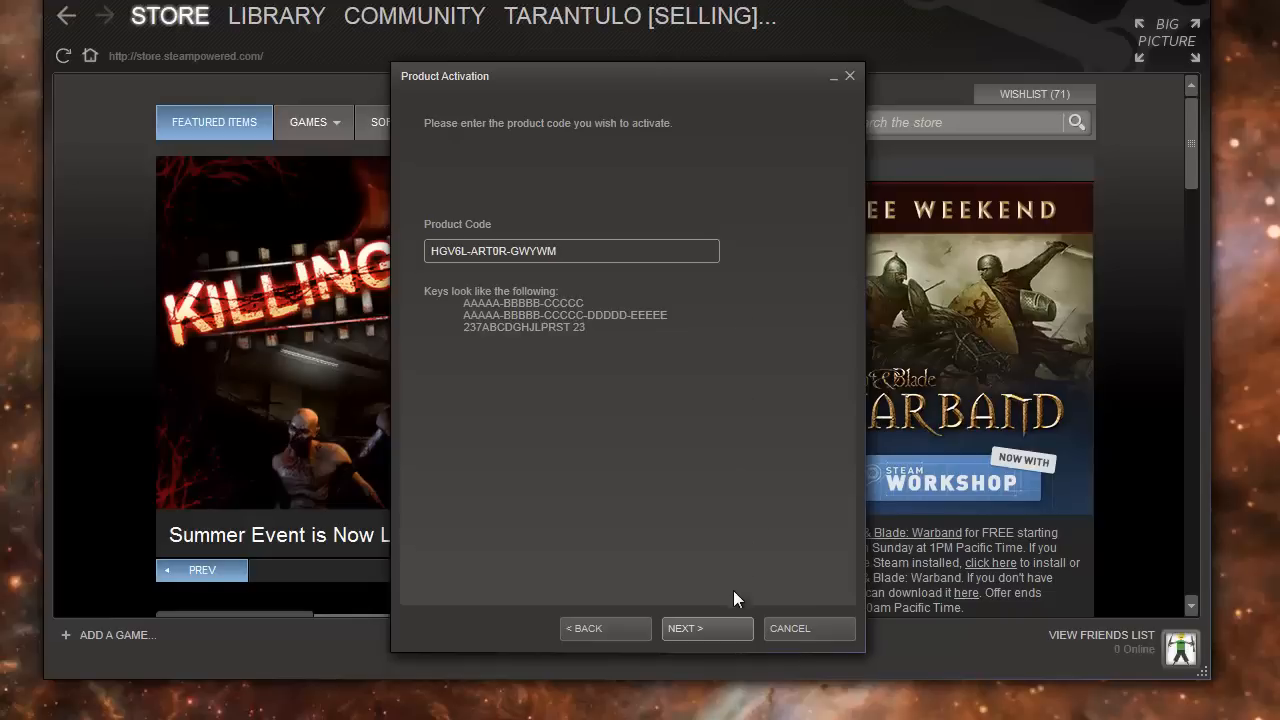
left_click(707, 628)
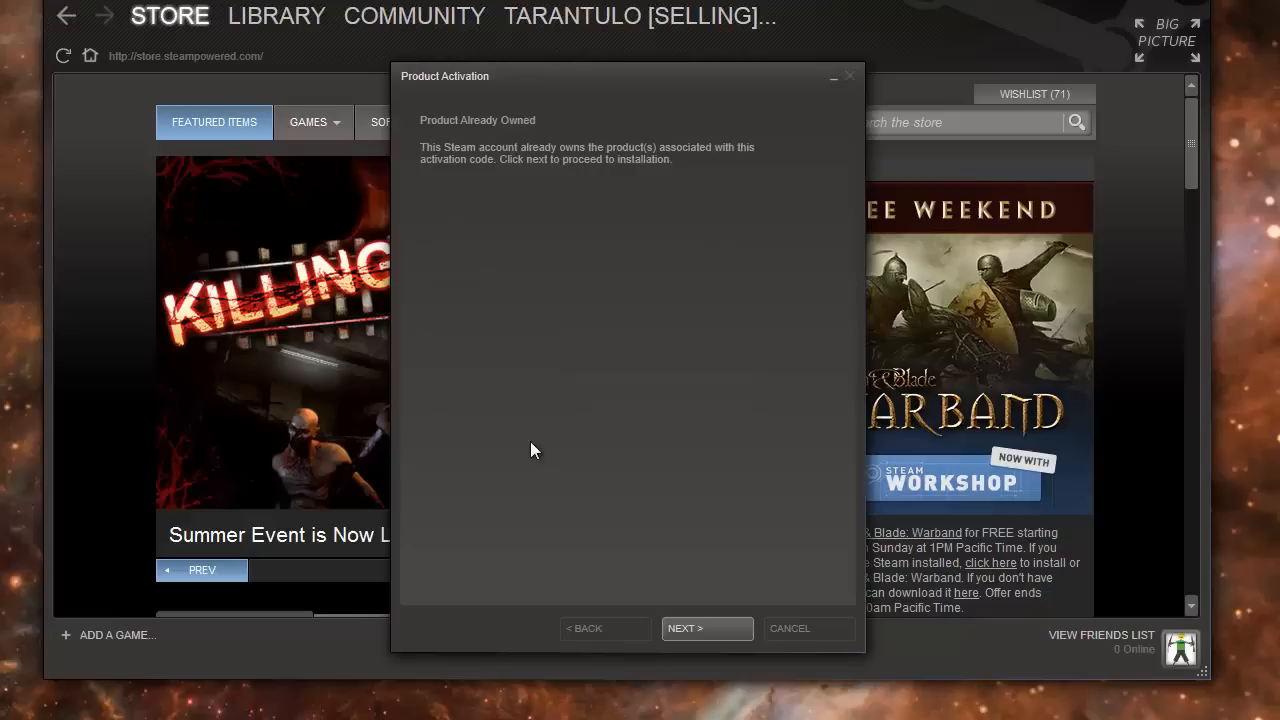
mouse_move(558, 137)
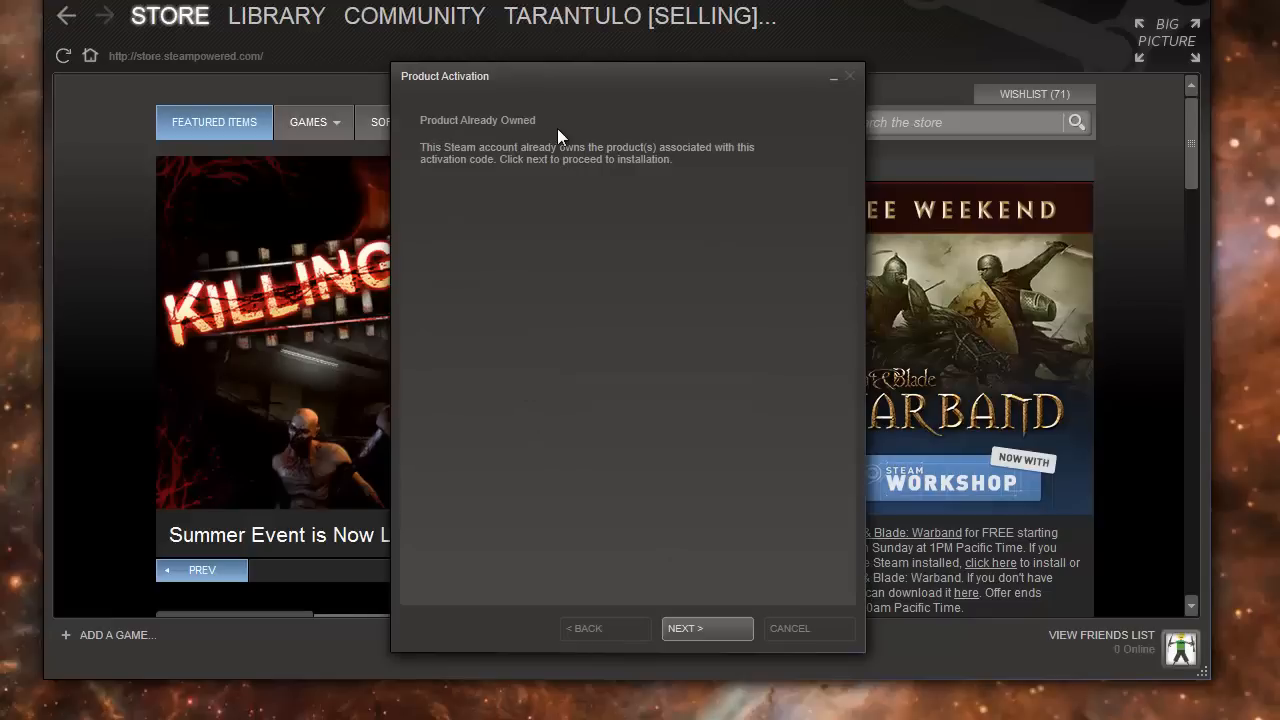
mouse_move(585, 215)
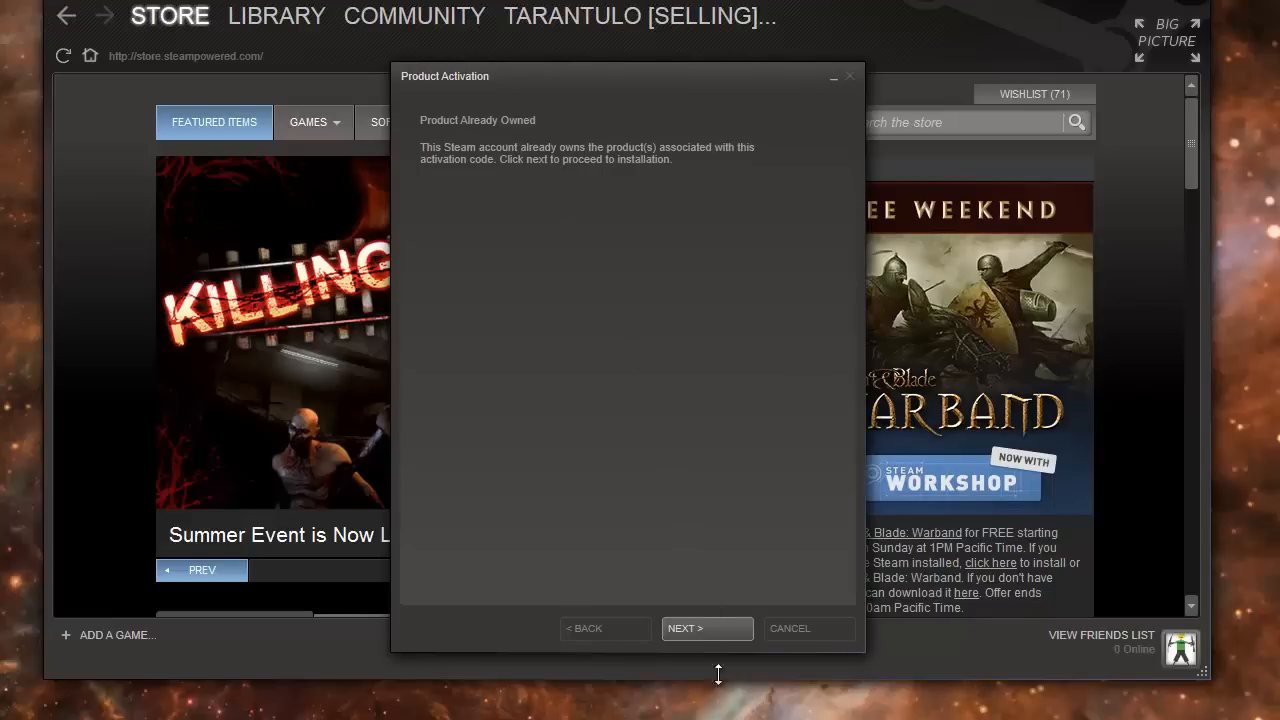
- Install Really Big Sky to D:\Program Files\SteamLibrary without shortcuts, then close the dialog
left_click(706, 628)
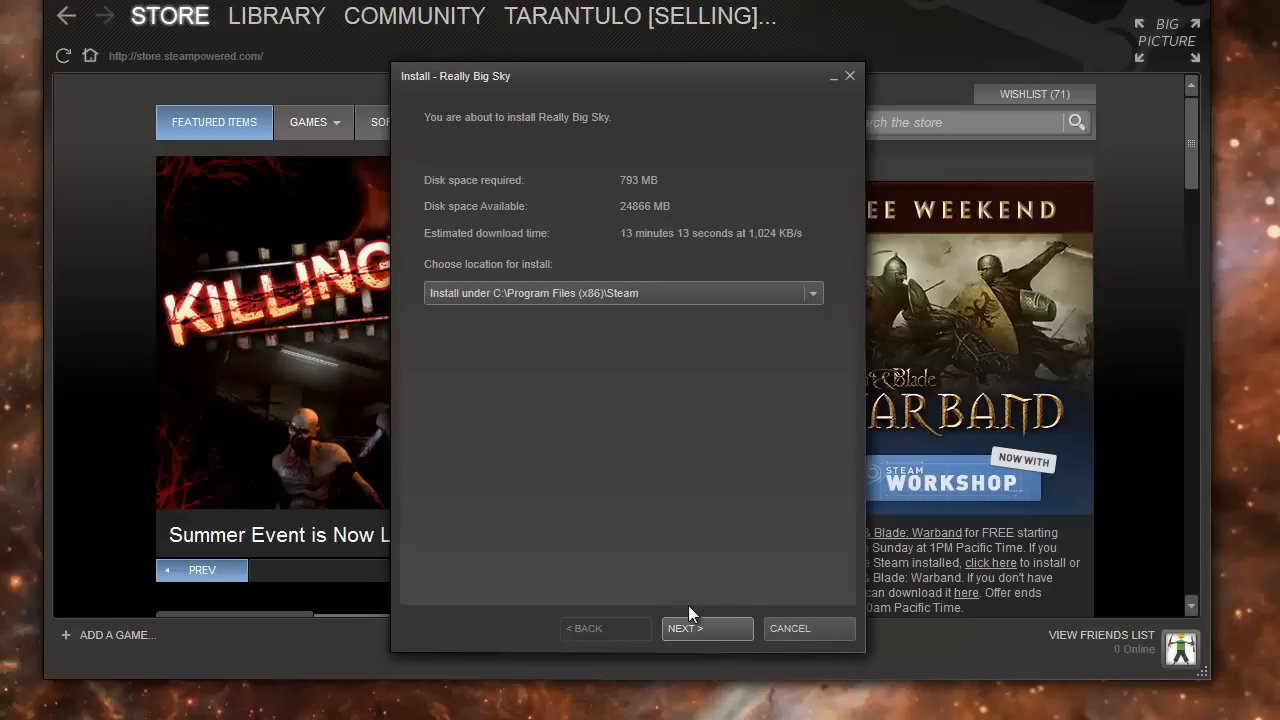
mouse_move(838, 320)
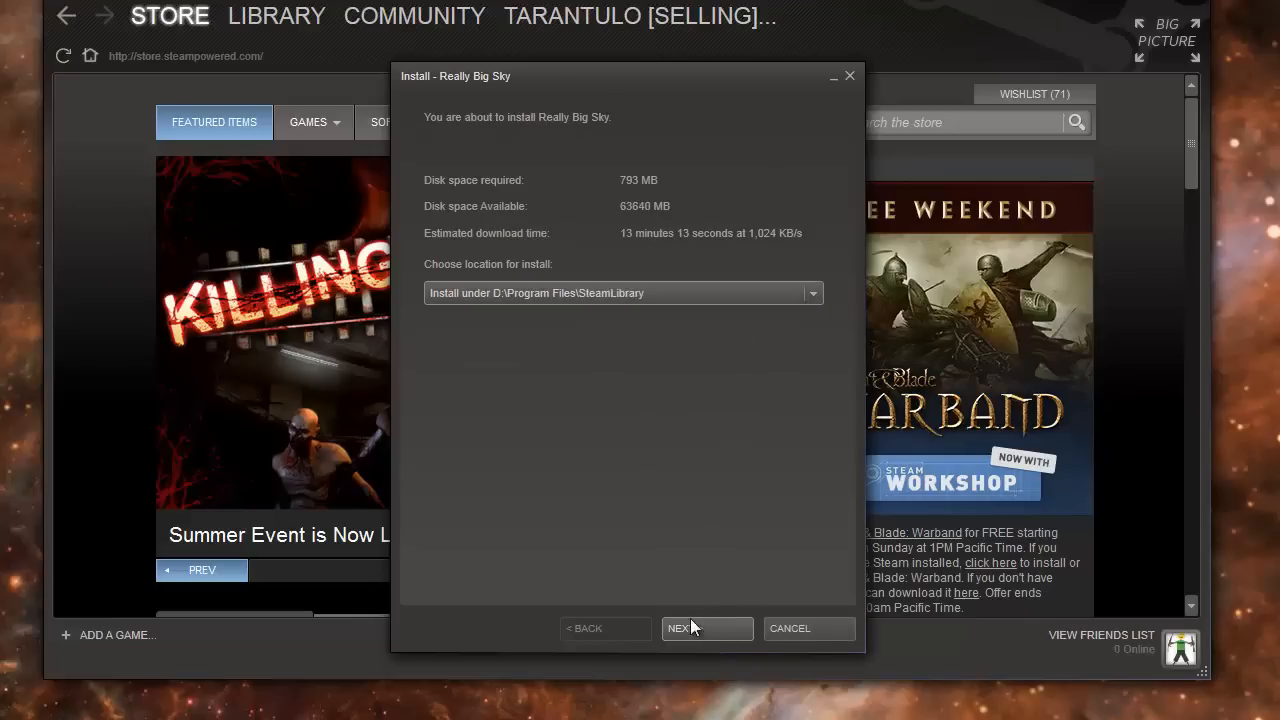
left_click(706, 628)
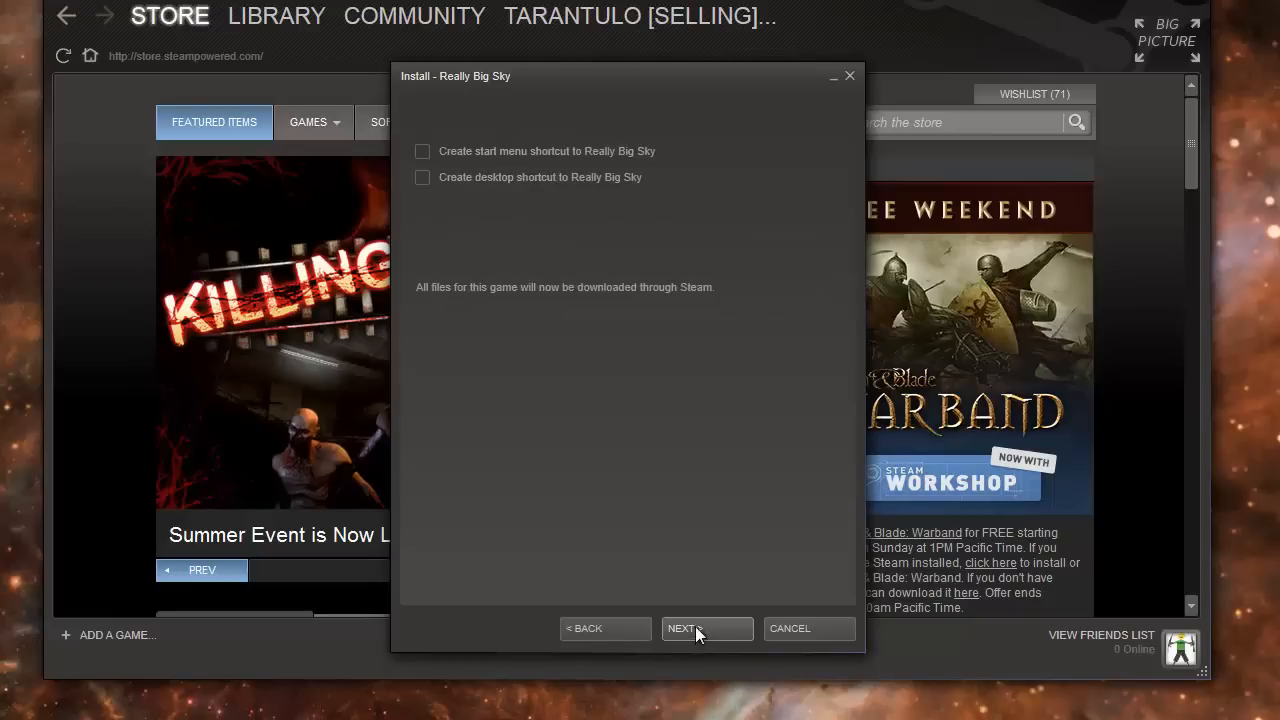
mouse_move(555, 227)
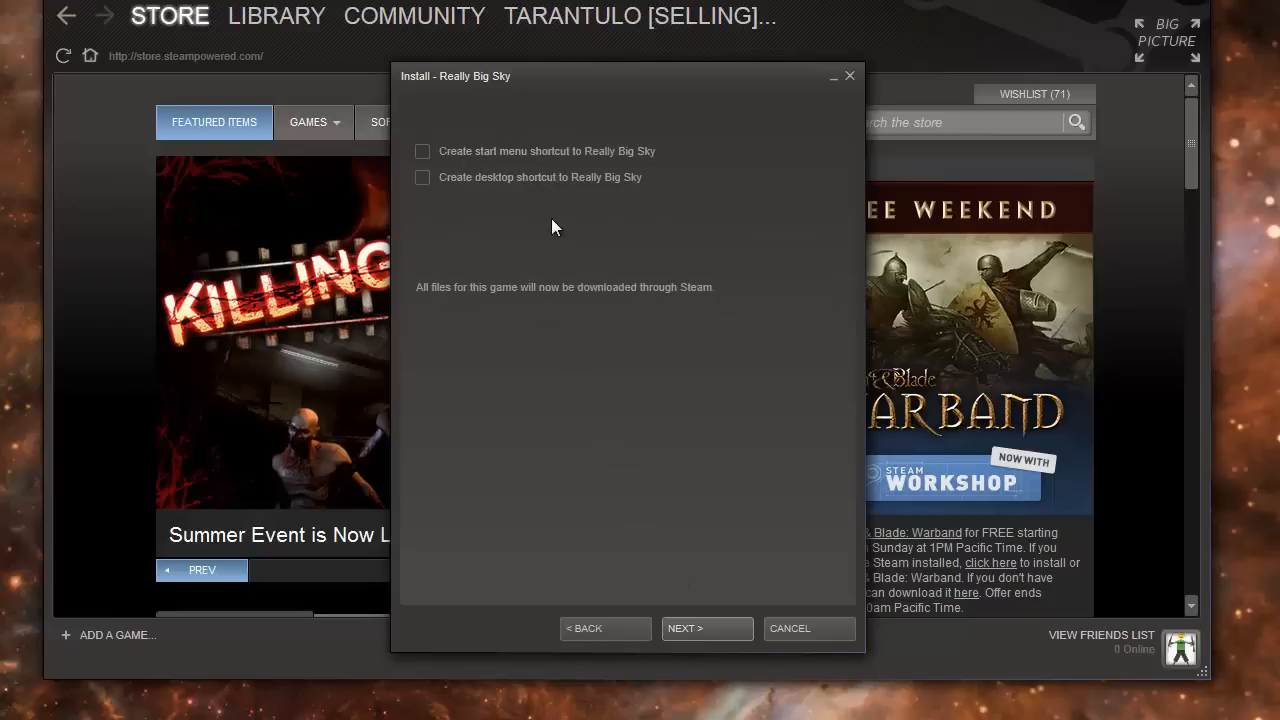
mouse_move(741, 593)
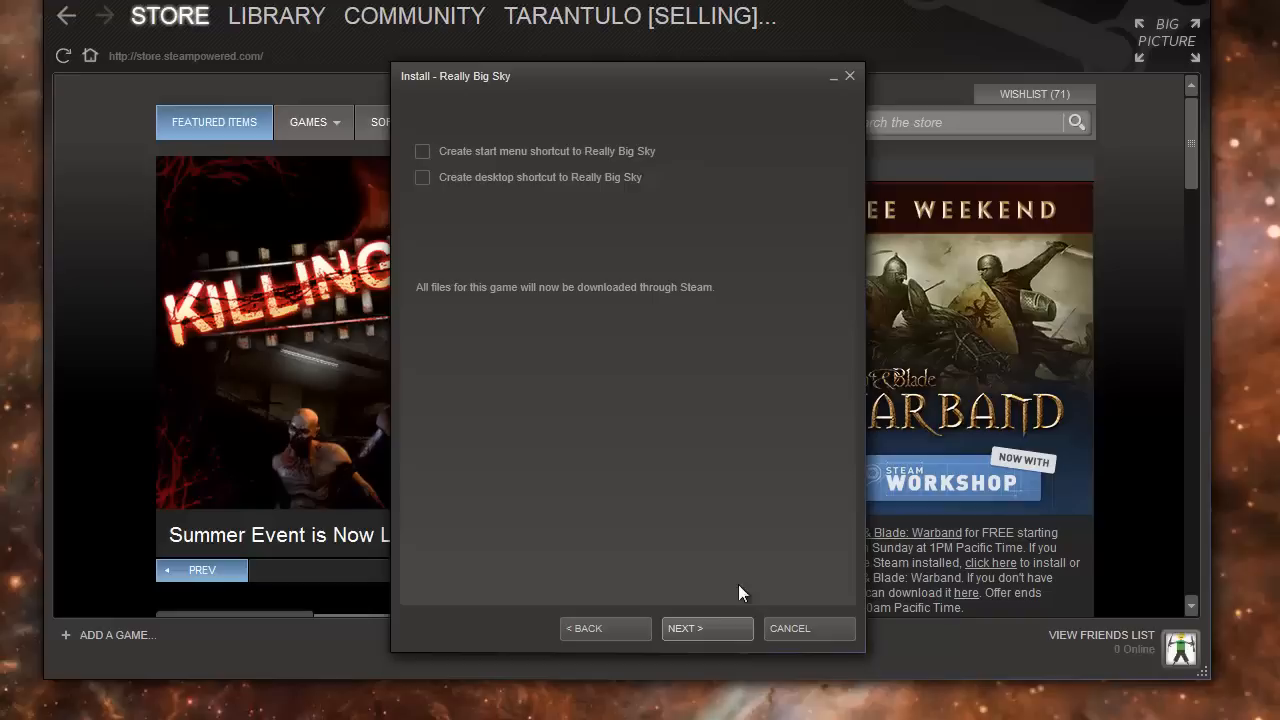
left_click(706, 628)
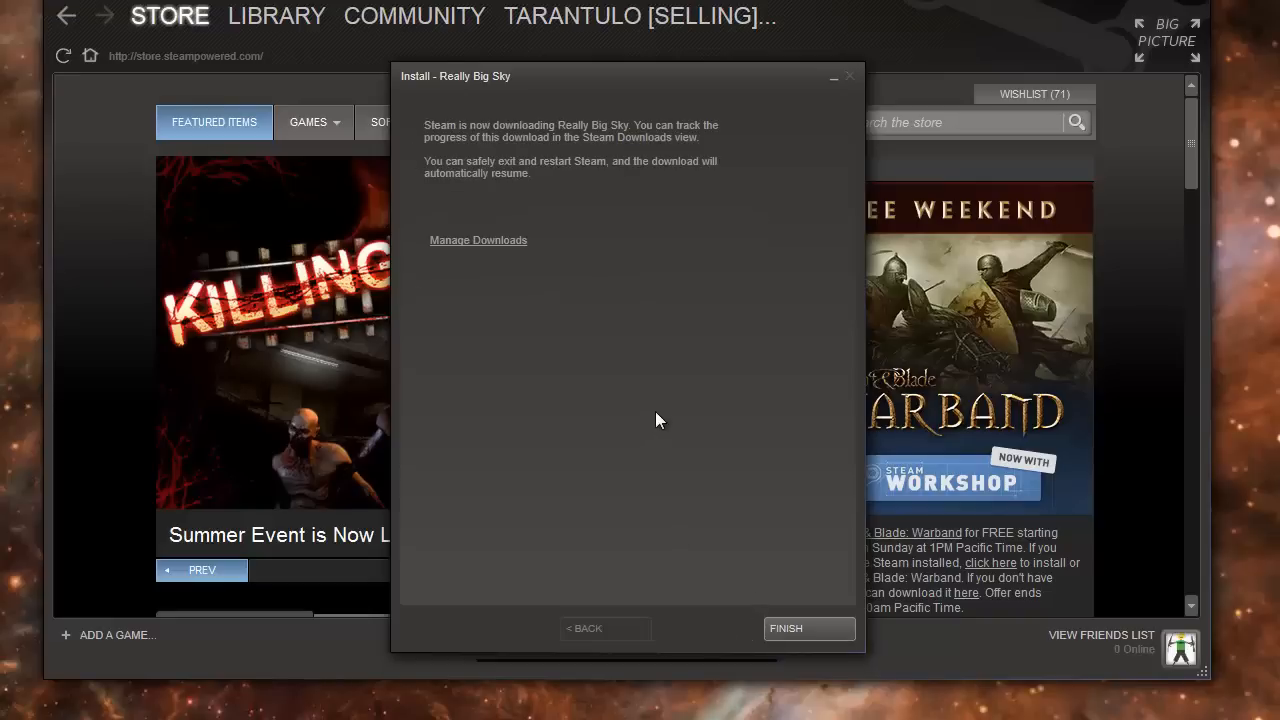
left_click(808, 628)
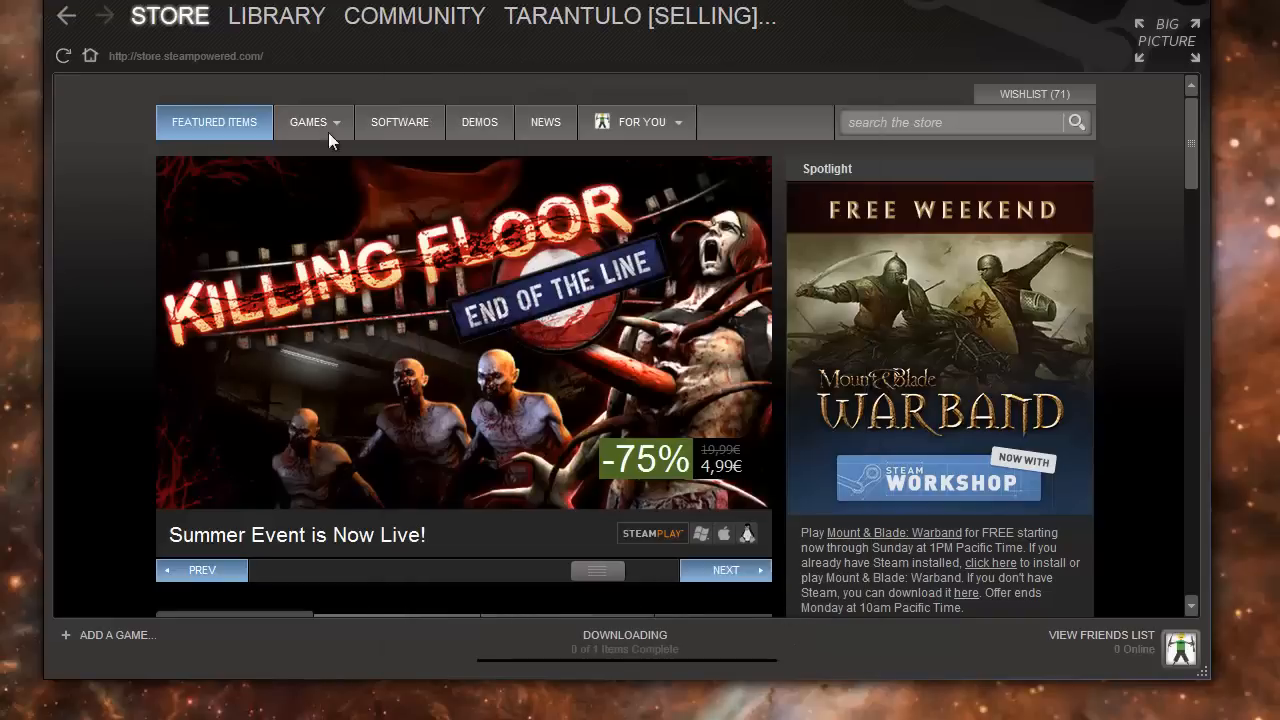
- Open Library Downloads from the DOWNLOADING status to view Really Big Sky's progress
left_click(276, 16)
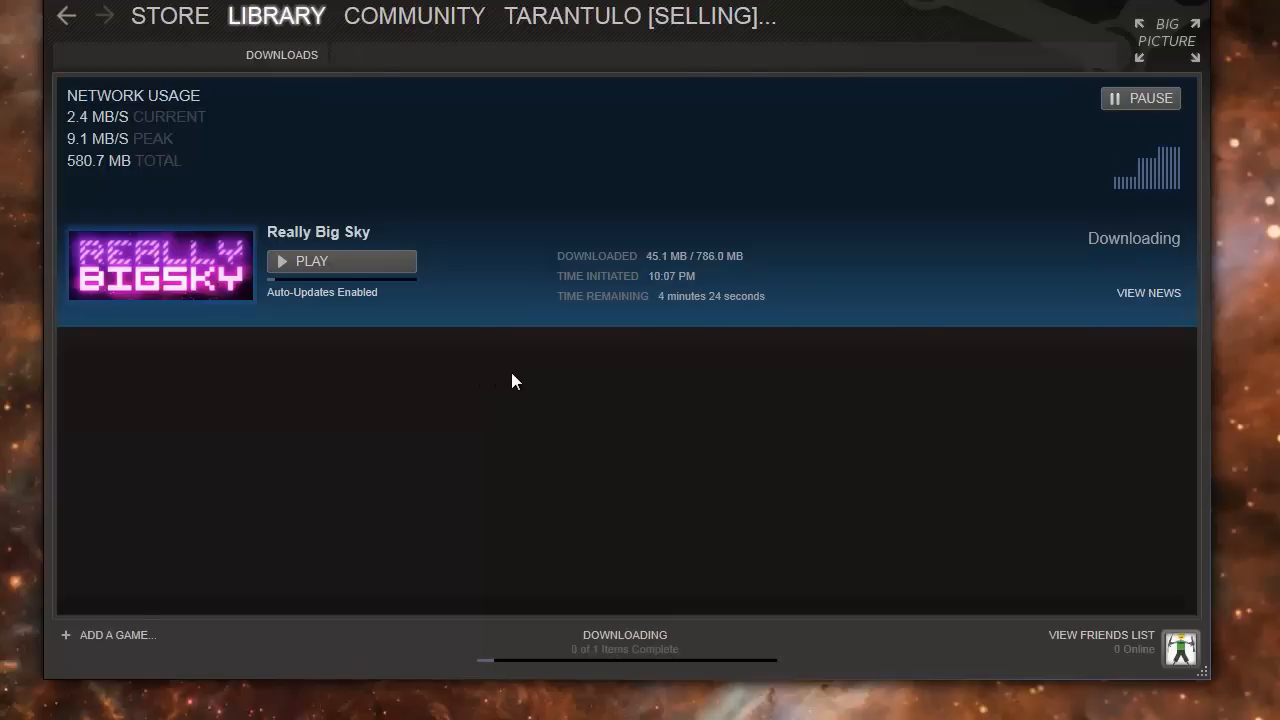
mouse_move(545, 385)
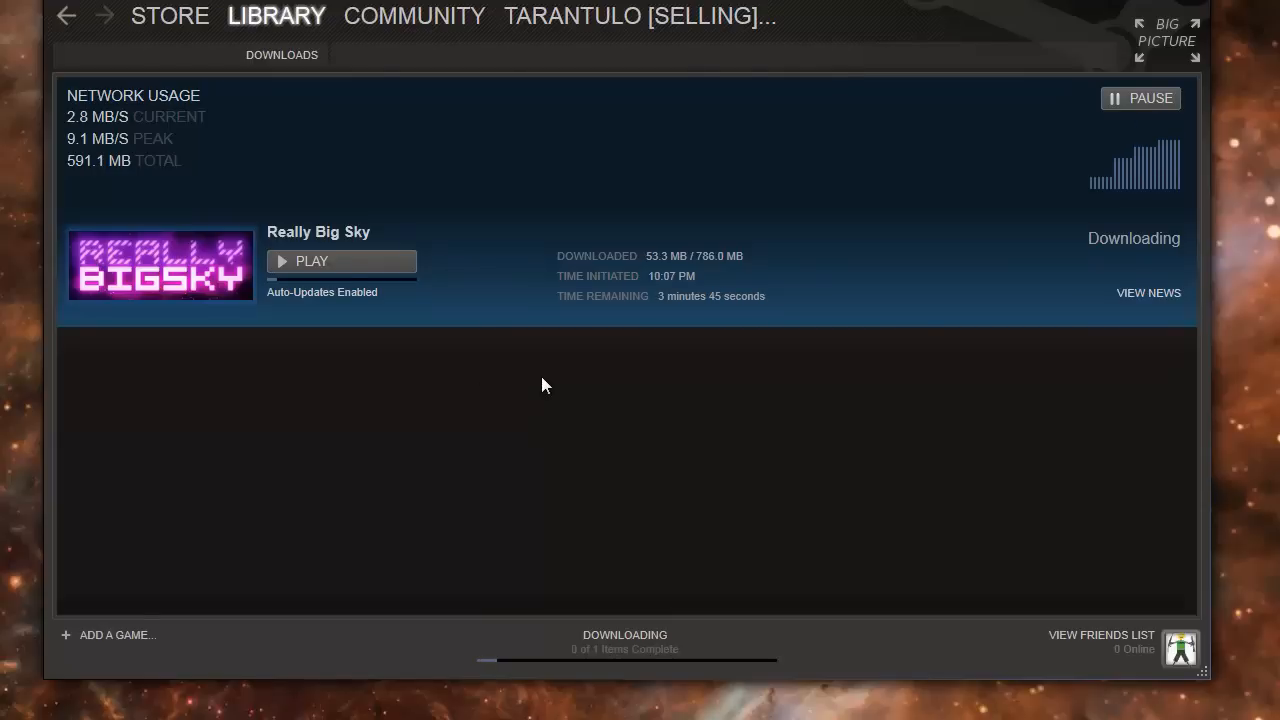